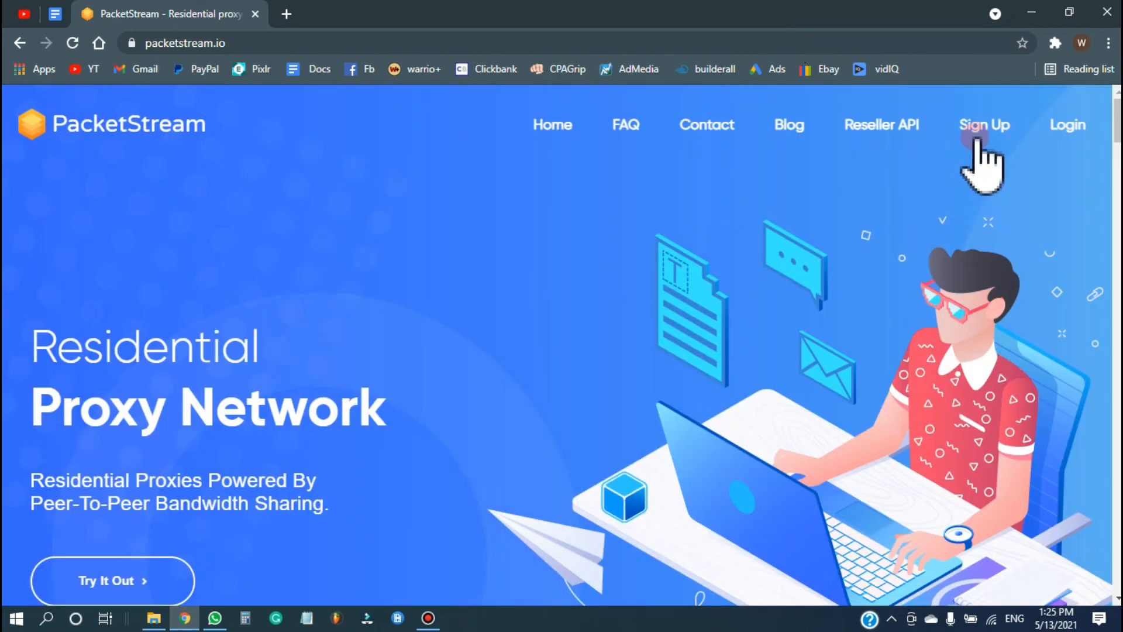
Go to the Sign Up page from the packetstream.io home navigation.
{"action": "left_click", "coordinate": [984, 125]}
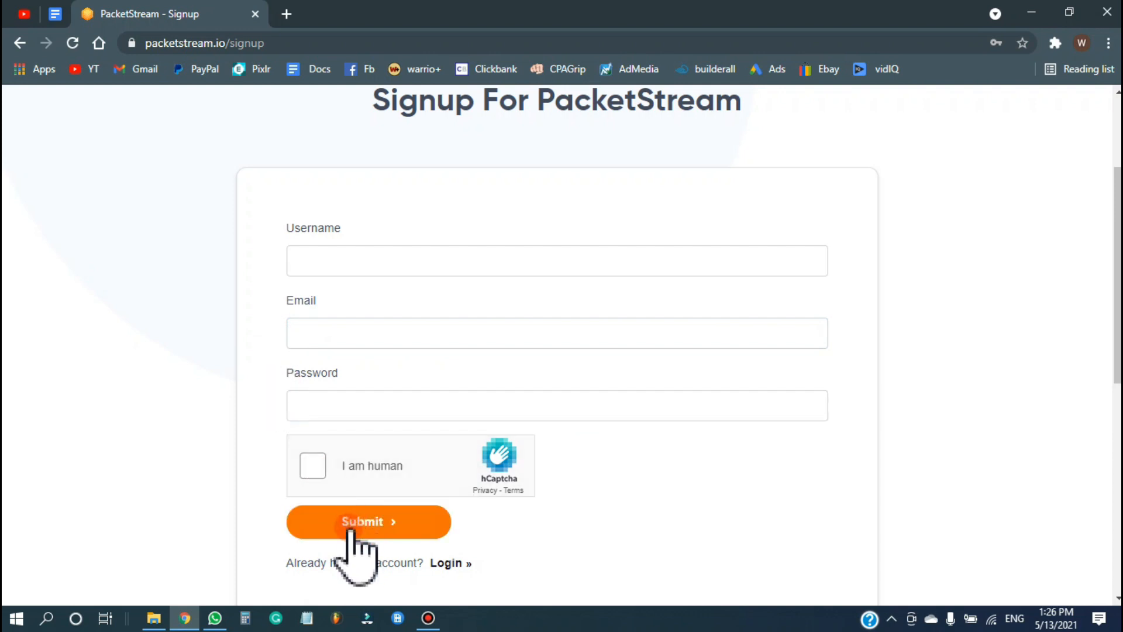
{"action": "mouse_move", "coordinate": [448, 562]}
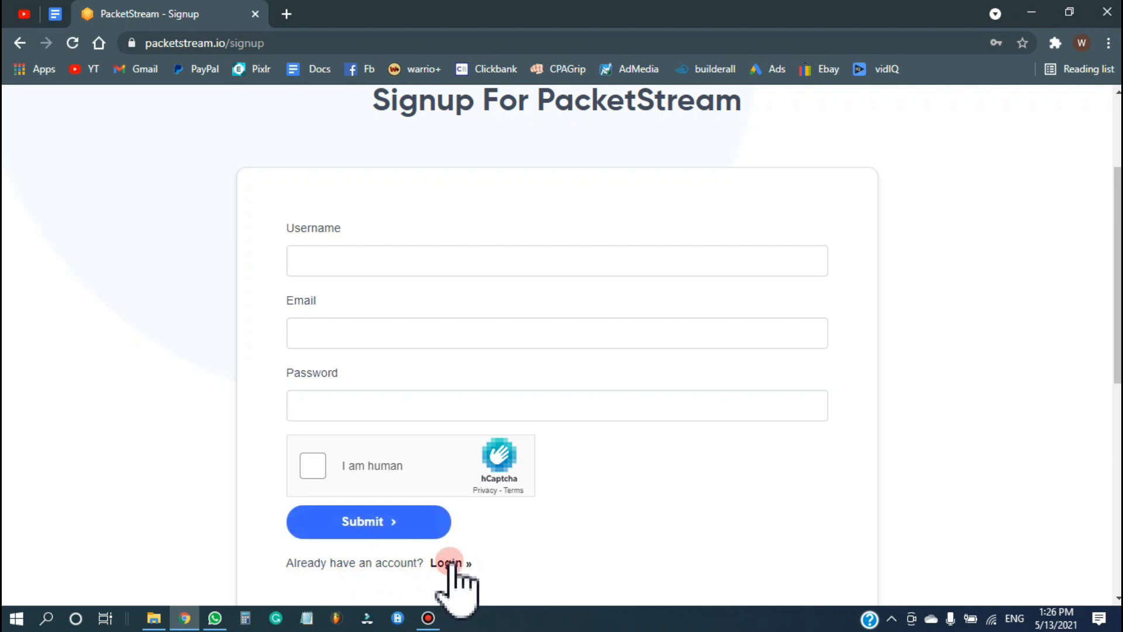
Switch to Login and pass the 'I am human' check by selecting the truck images.
{"action": "left_click", "coordinate": [446, 563]}
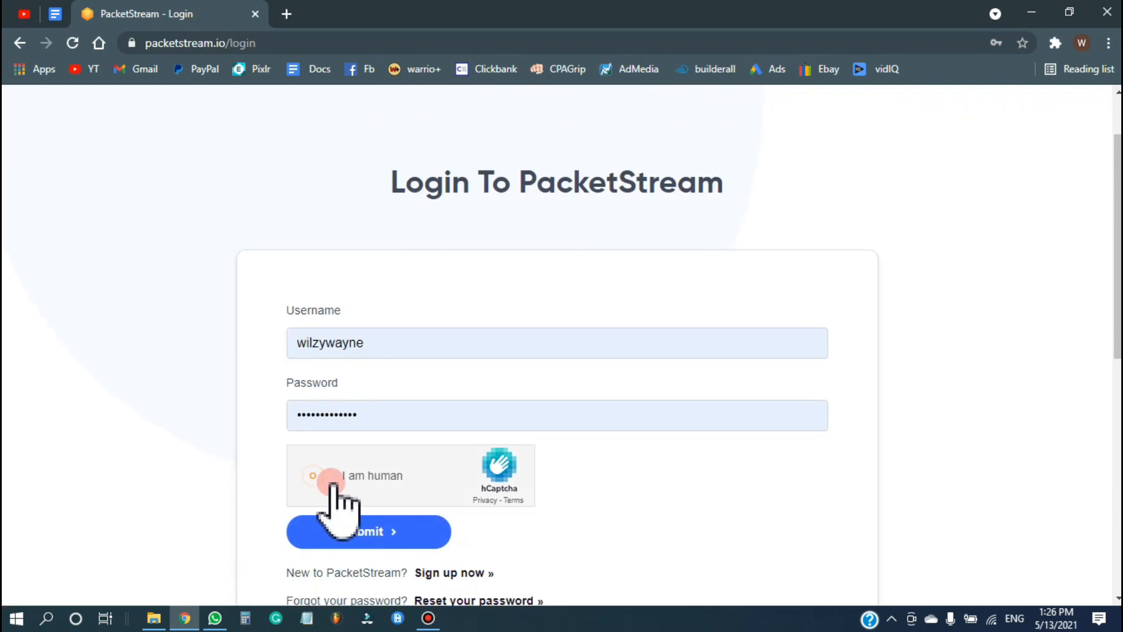
{"action": "left_click", "coordinate": [313, 475]}
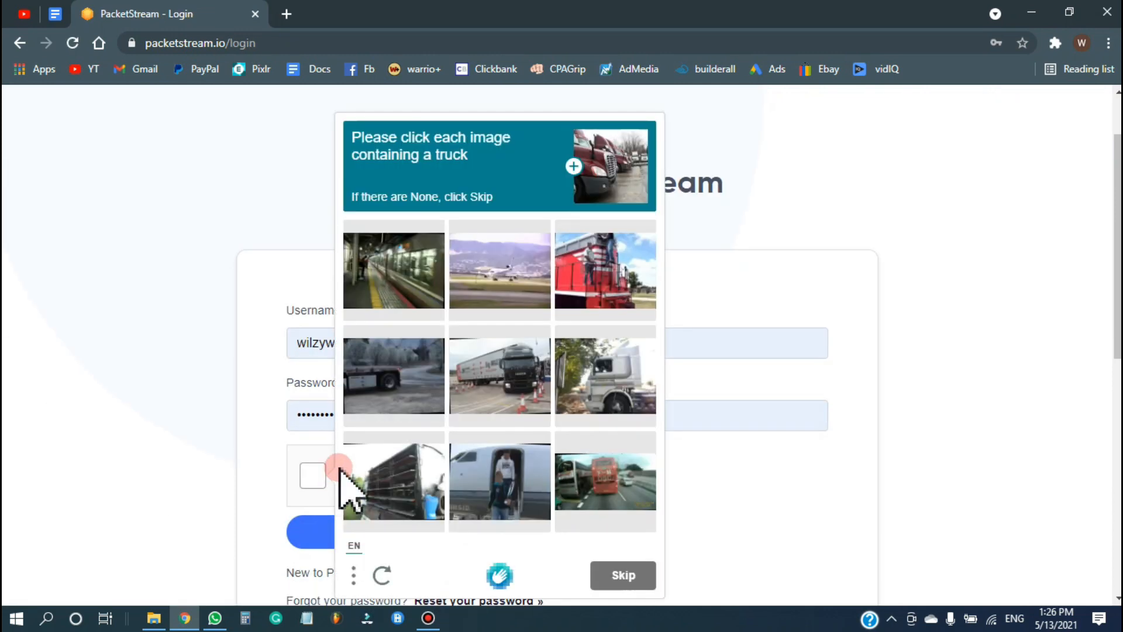
{"action": "left_click", "coordinate": [499, 375]}
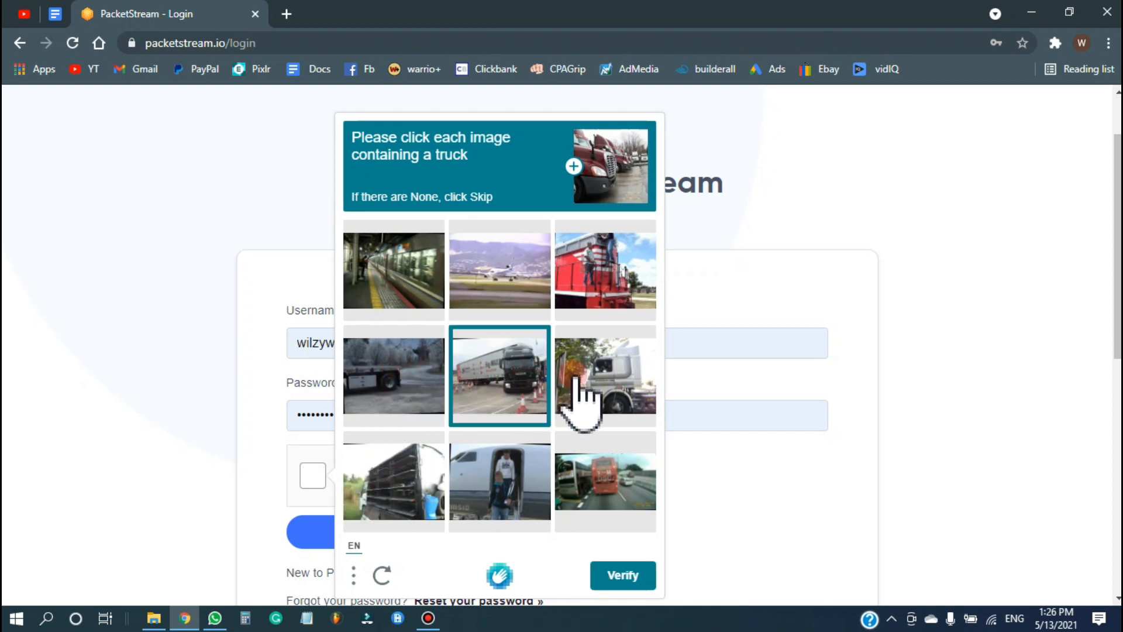
{"action": "left_click", "coordinate": [605, 269]}
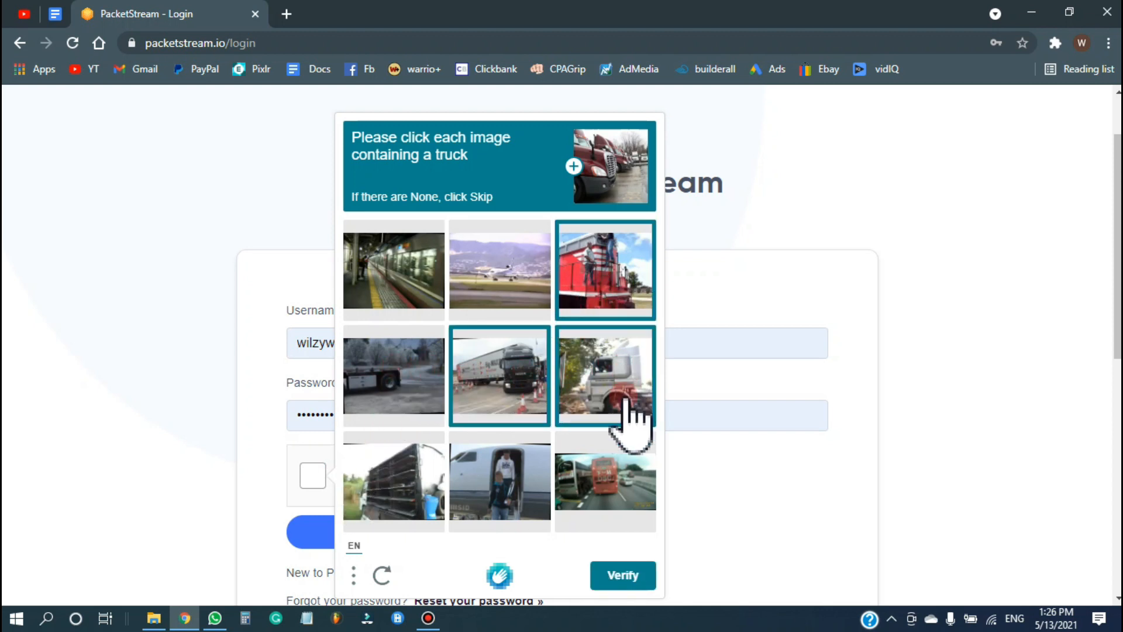
{"action": "left_click", "coordinate": [605, 479]}
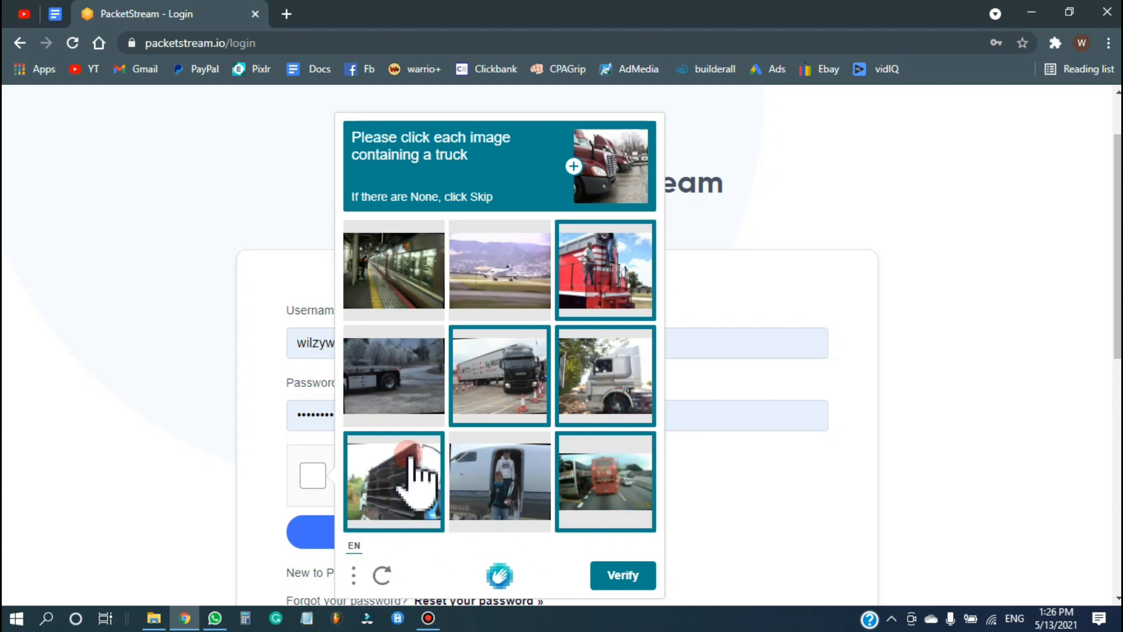
{"action": "left_click", "coordinate": [393, 481]}
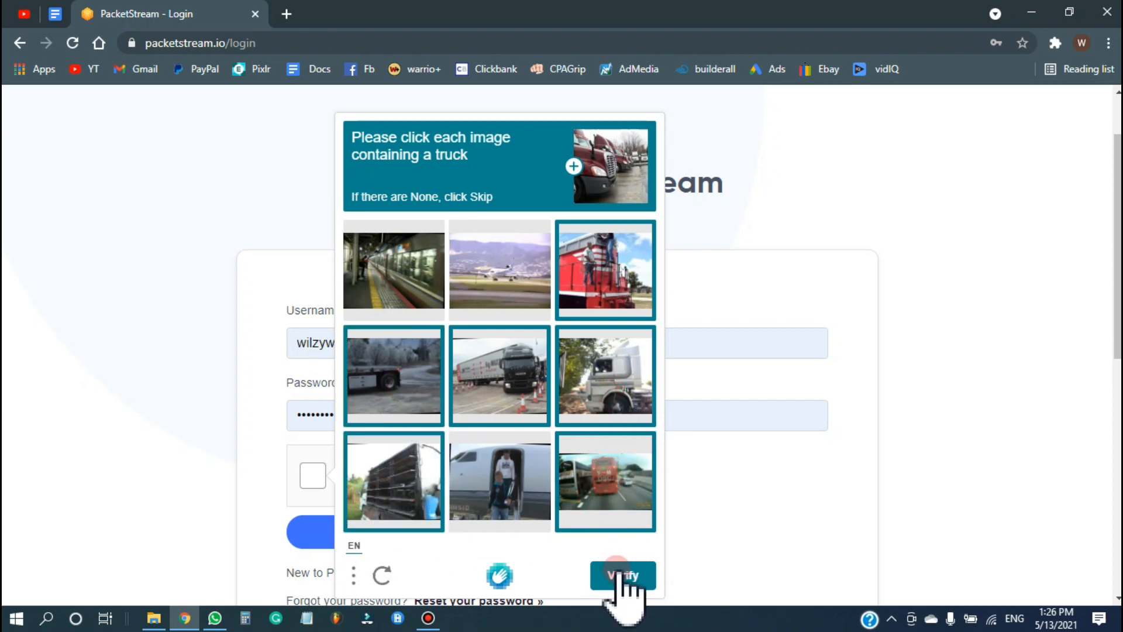
{"action": "left_click", "coordinate": [621, 576]}
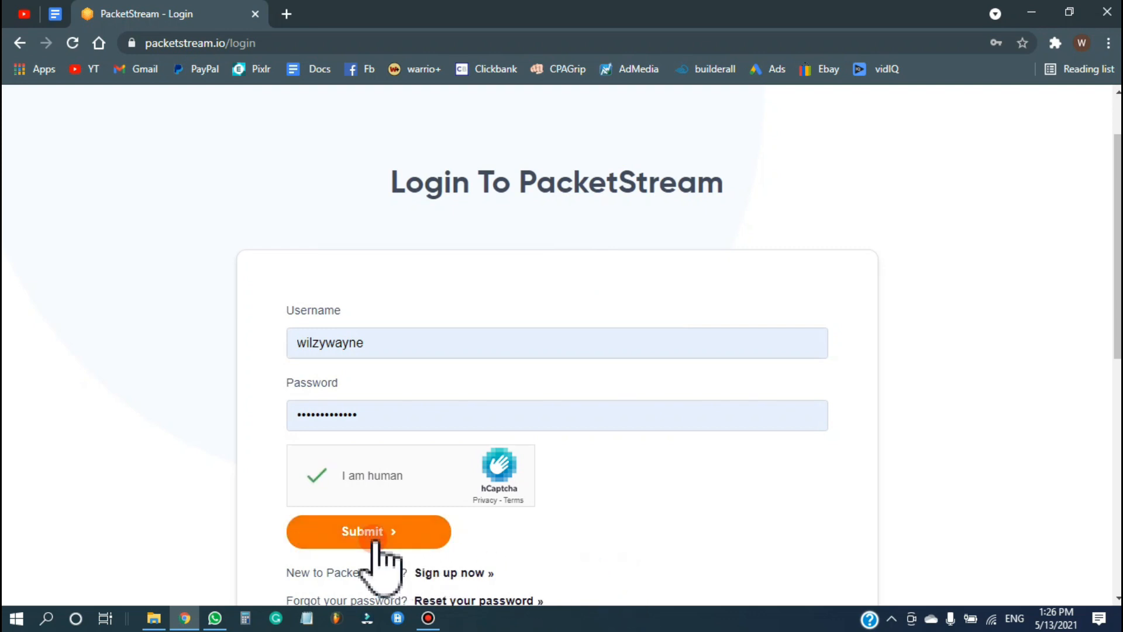
Submit the credentials to sign in, reaching the dashboard with a $35.15 balance.
{"action": "left_click", "coordinate": [368, 532]}
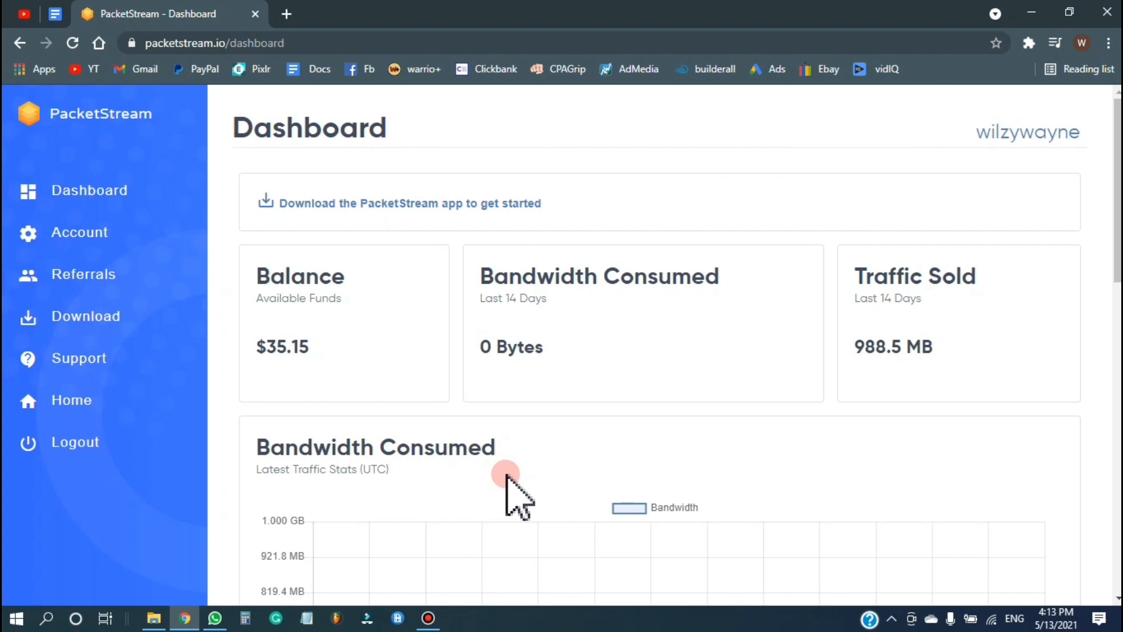
{"action": "mouse_move", "coordinate": [513, 491]}
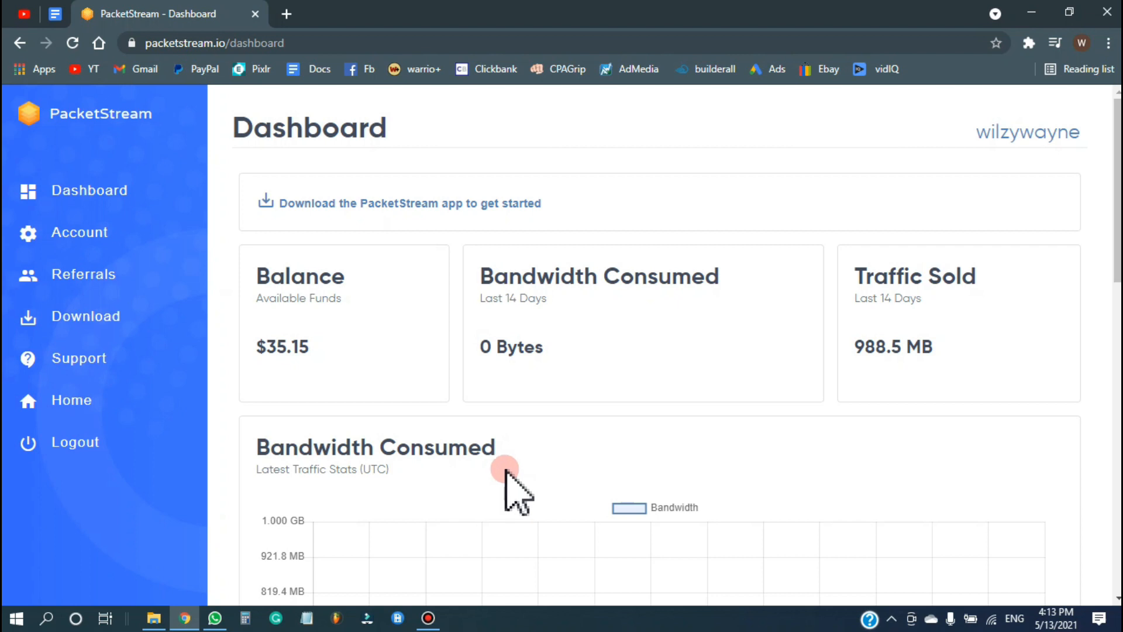
{"action": "mouse_move", "coordinate": [887, 422]}
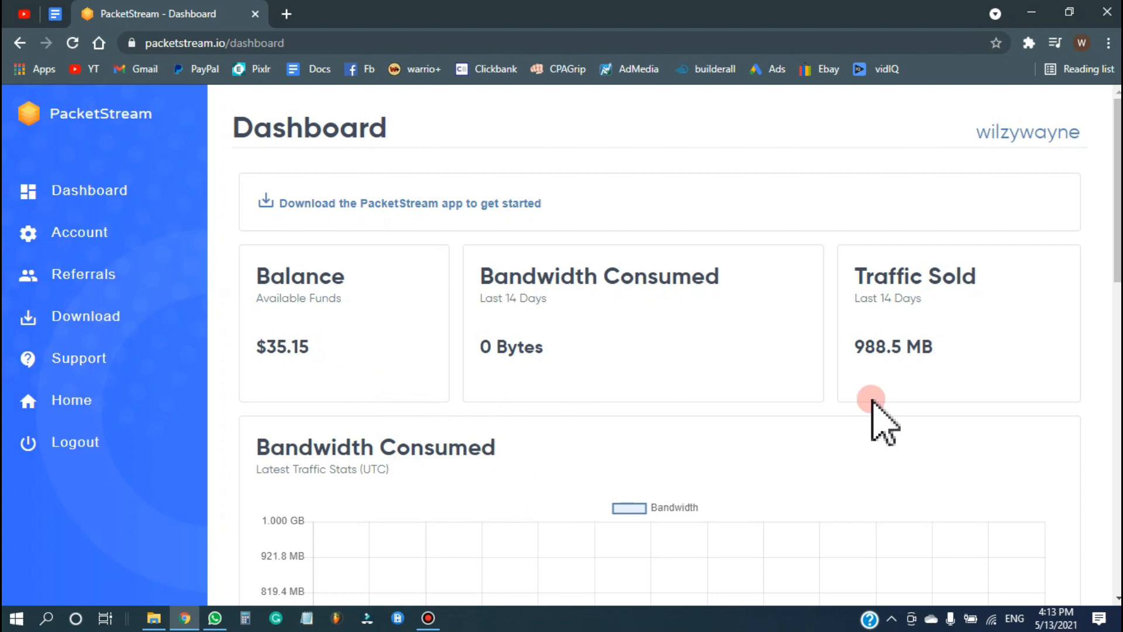
{"action": "mouse_move", "coordinate": [924, 398]}
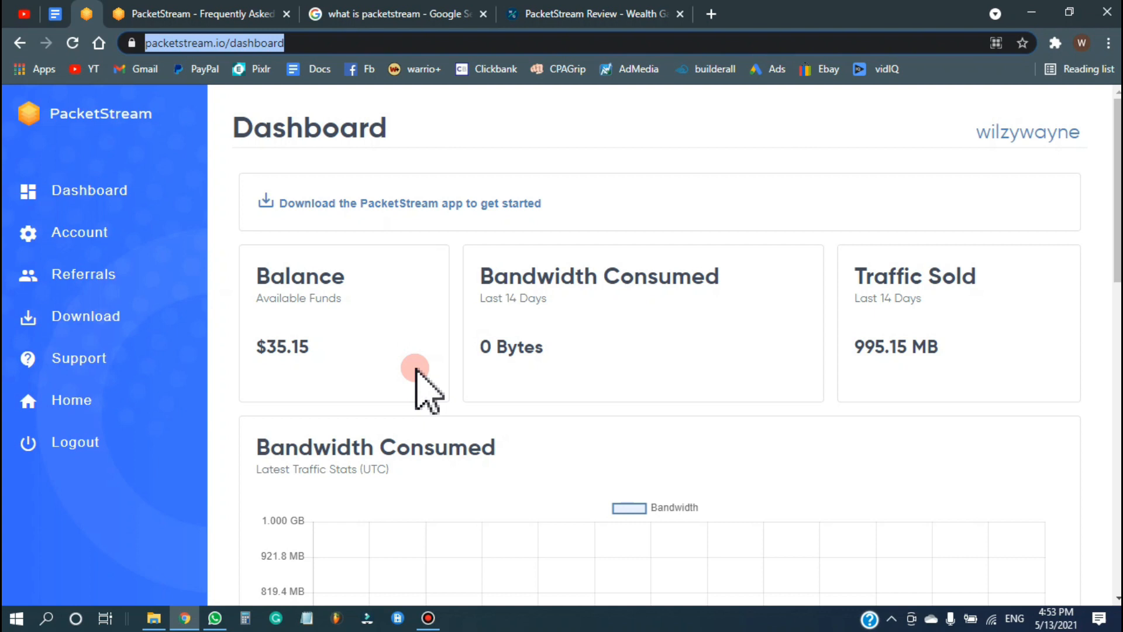
Leave the dashboard stats for the Download page via the left sidebar.
{"action": "left_click", "coordinate": [677, 14]}
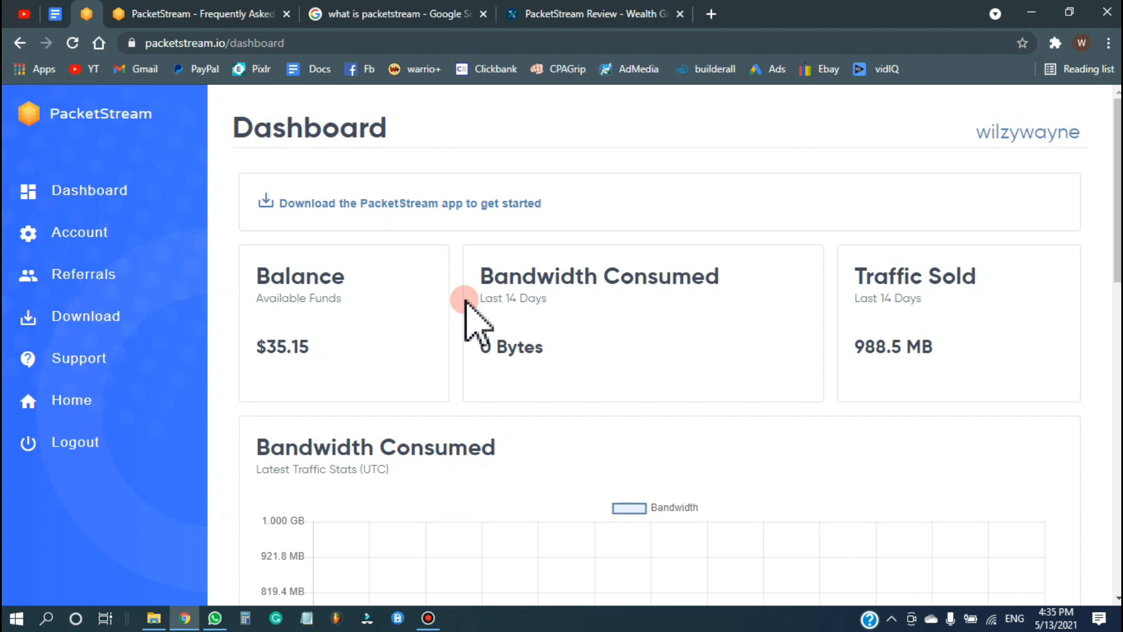
{"action": "mouse_move", "coordinate": [398, 202]}
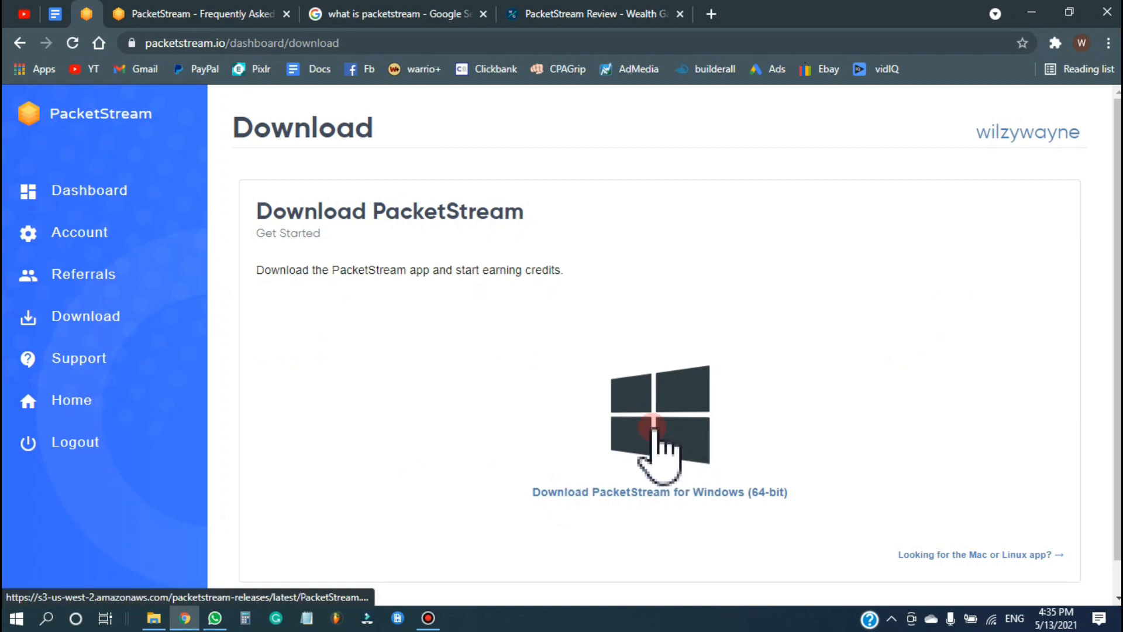
{"action": "mouse_move", "coordinate": [445, 436]}
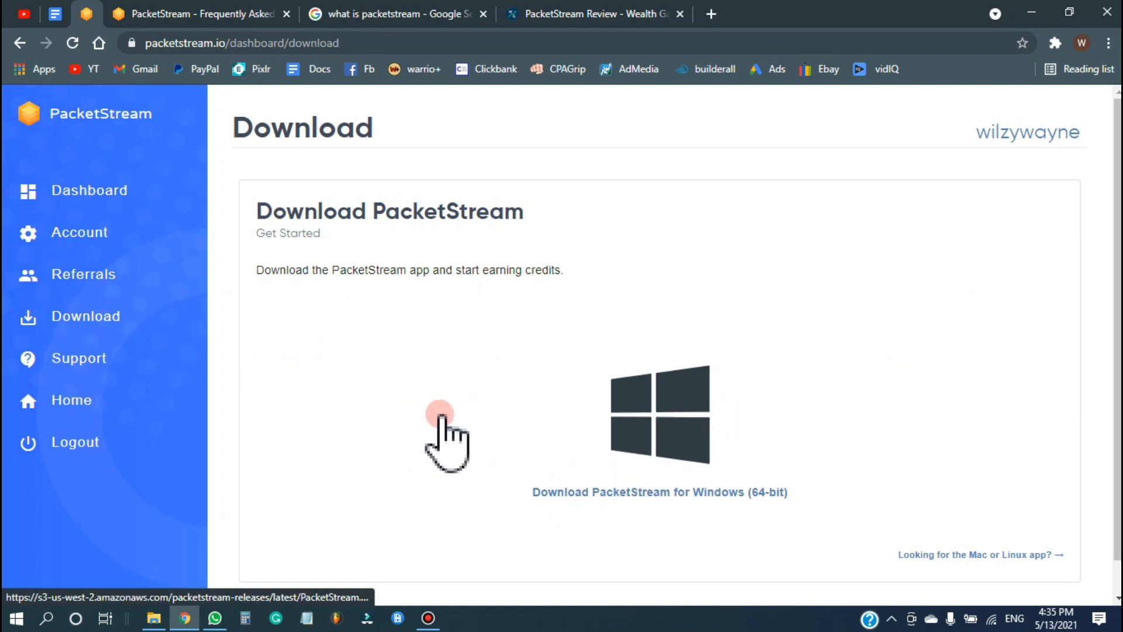
Download the PacketStream for Windows (64-bit) installer.
{"action": "left_click", "coordinate": [658, 492]}
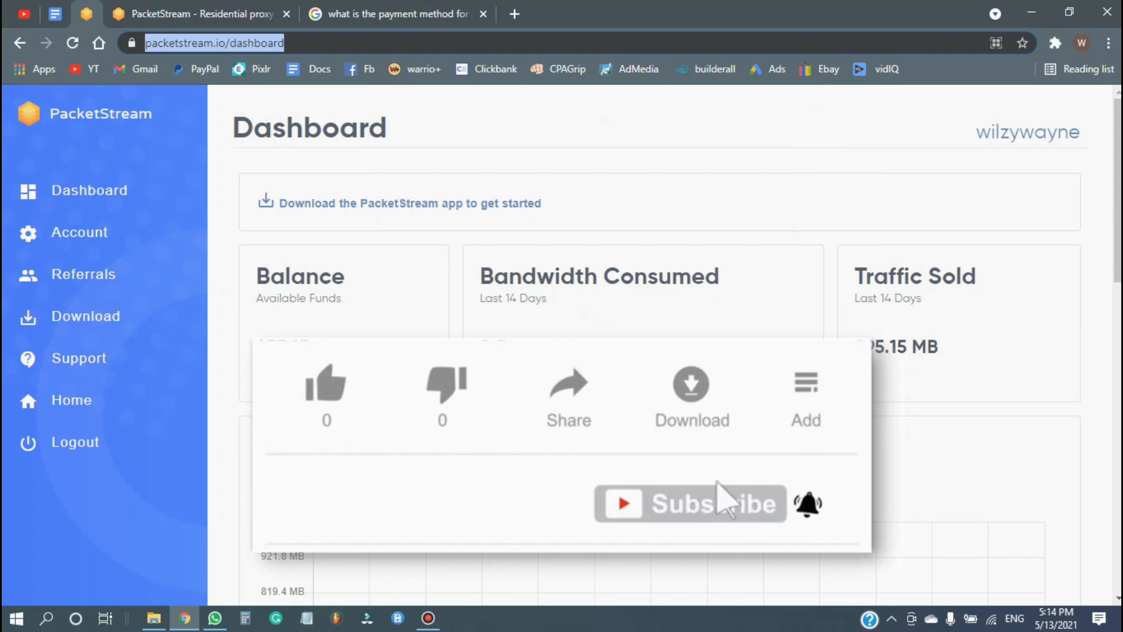
Go back to the public PacketStream home page with the Residential Proxy Network banner.
{"action": "left_click", "coordinate": [325, 384]}
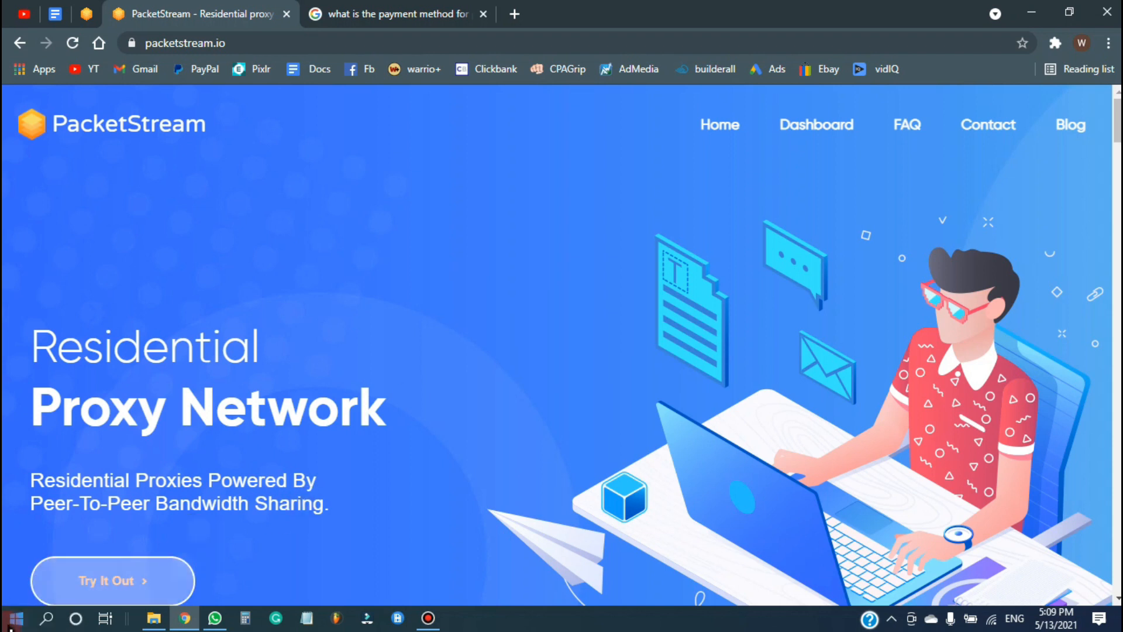
Launch PacketStream from the Start menu's Recently added list.
{"action": "left_click", "coordinate": [14, 618]}
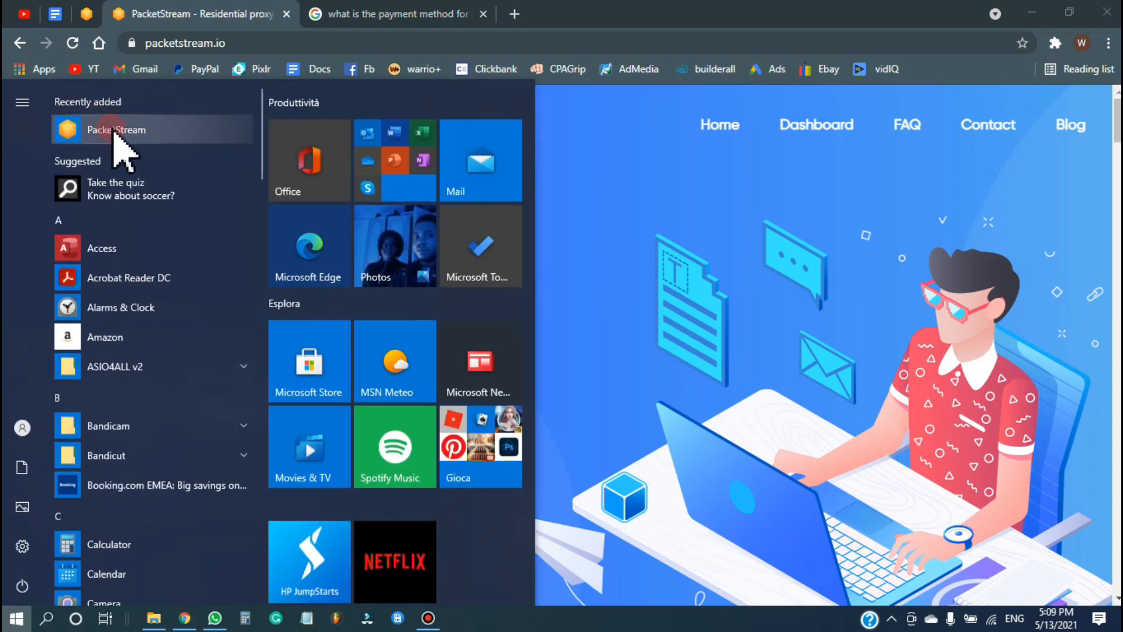
{"action": "left_click", "coordinate": [116, 130]}
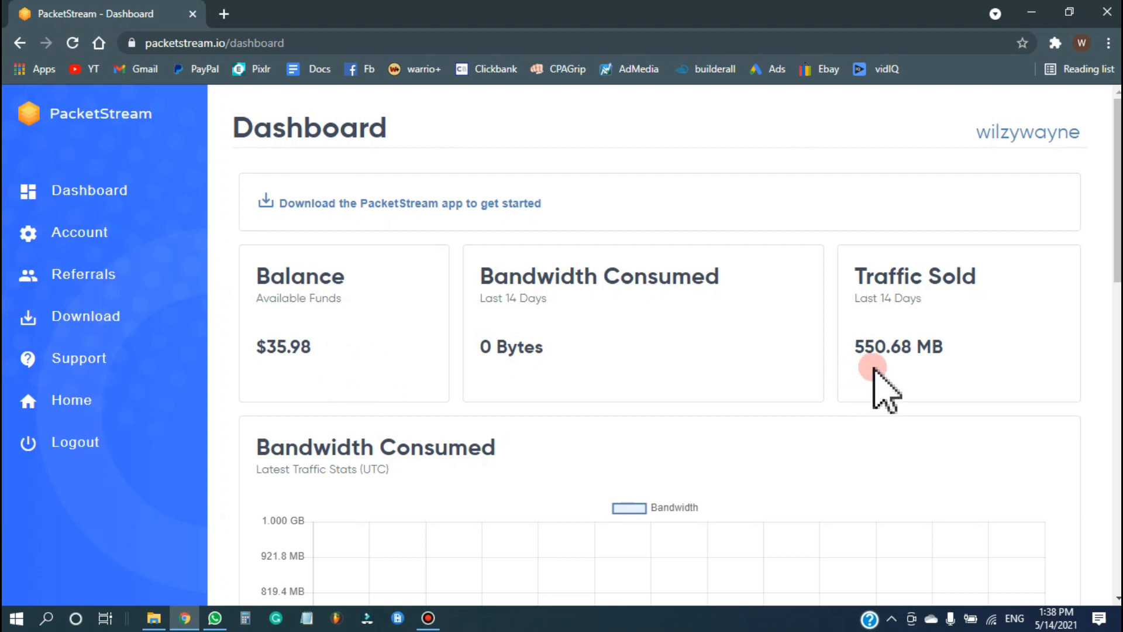
{"action": "mouse_move", "coordinate": [903, 412]}
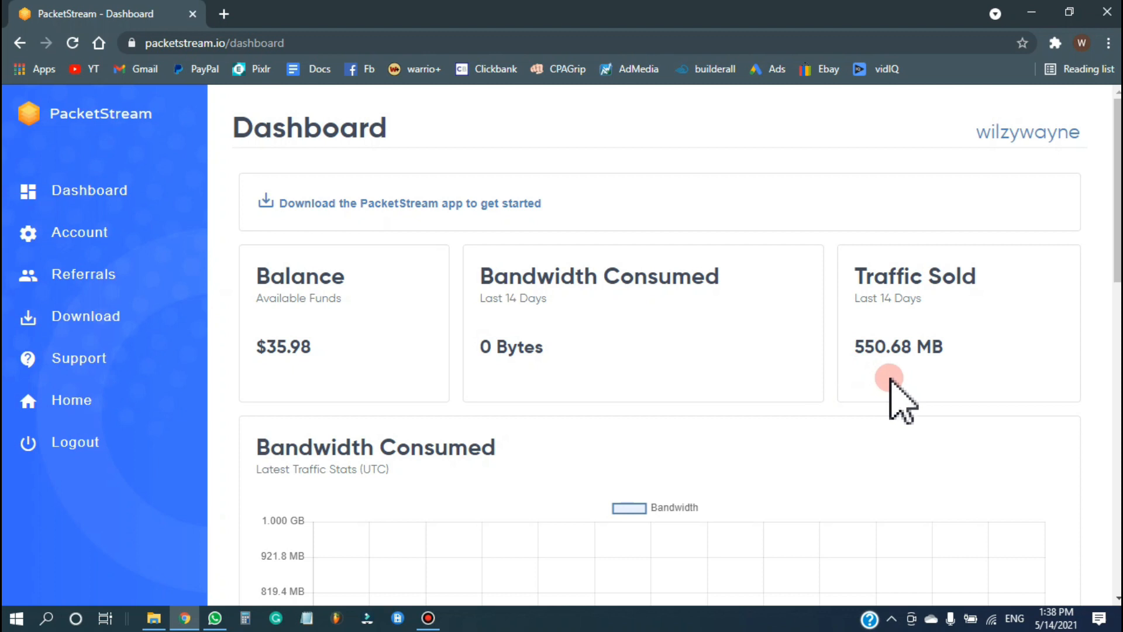
{"action": "mouse_move", "coordinate": [877, 419]}
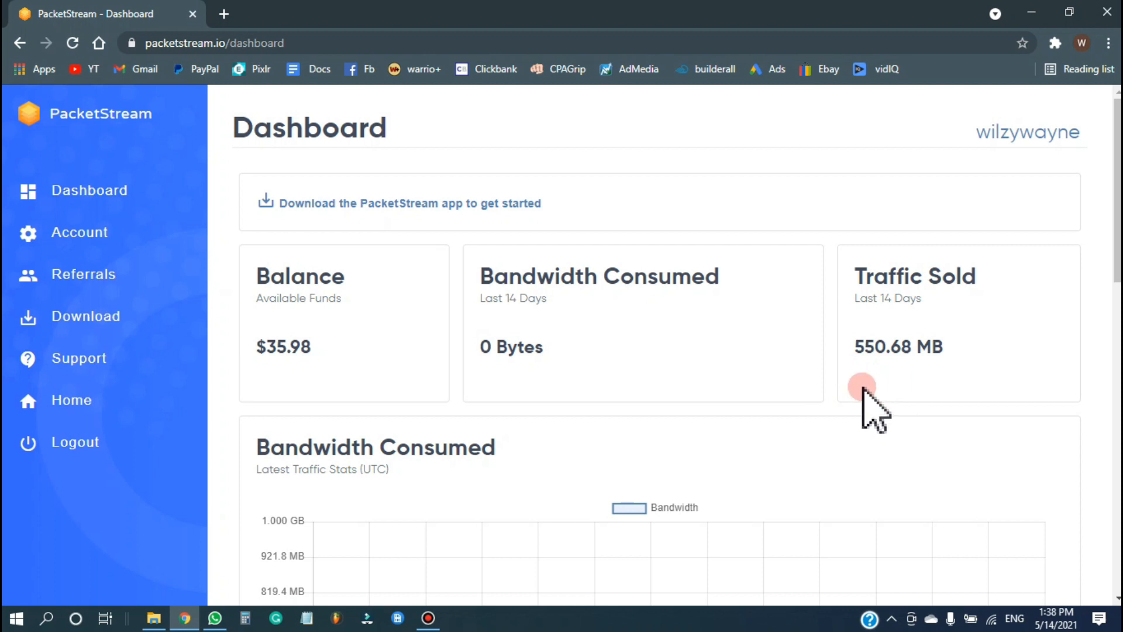
{"action": "mouse_move", "coordinate": [337, 398]}
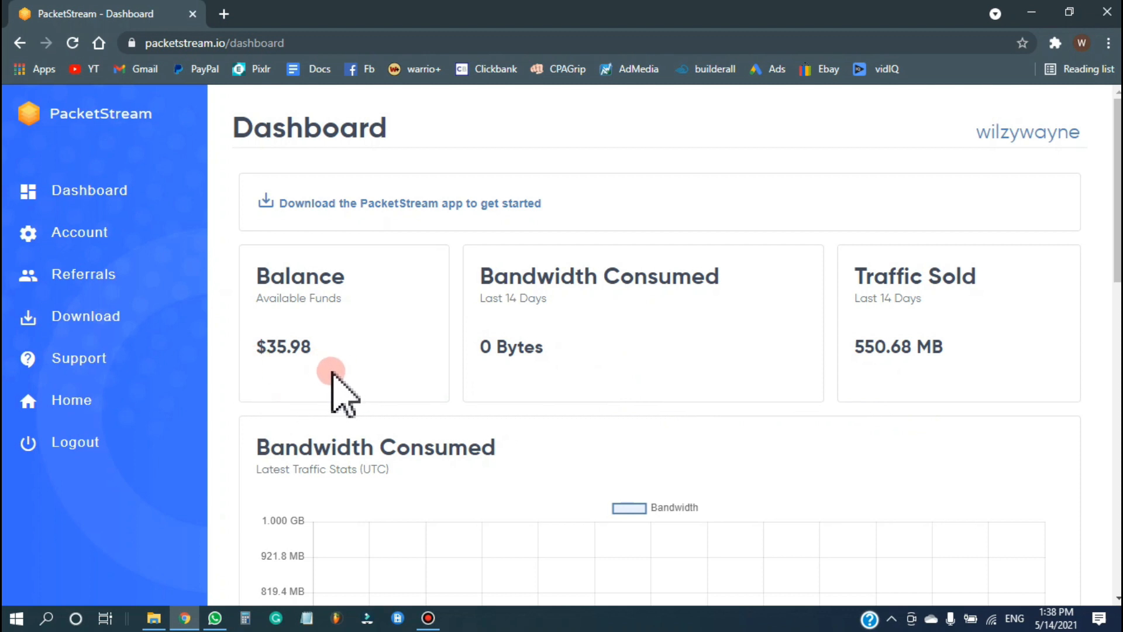
{"action": "mouse_move", "coordinate": [935, 341]}
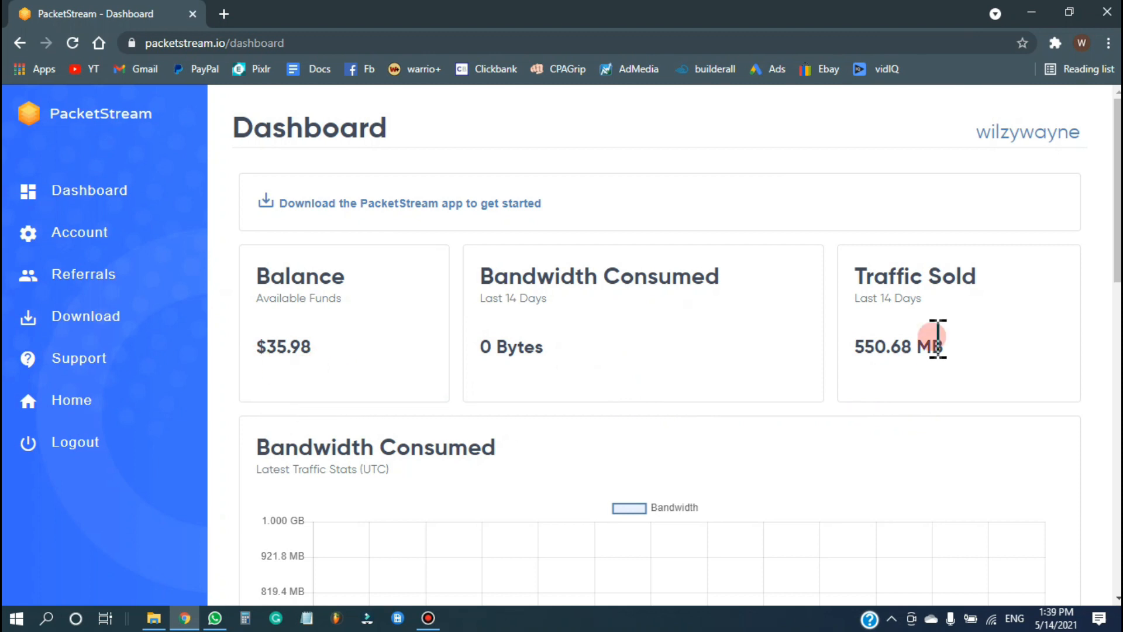
{"action": "mouse_move", "coordinate": [1046, 365]}
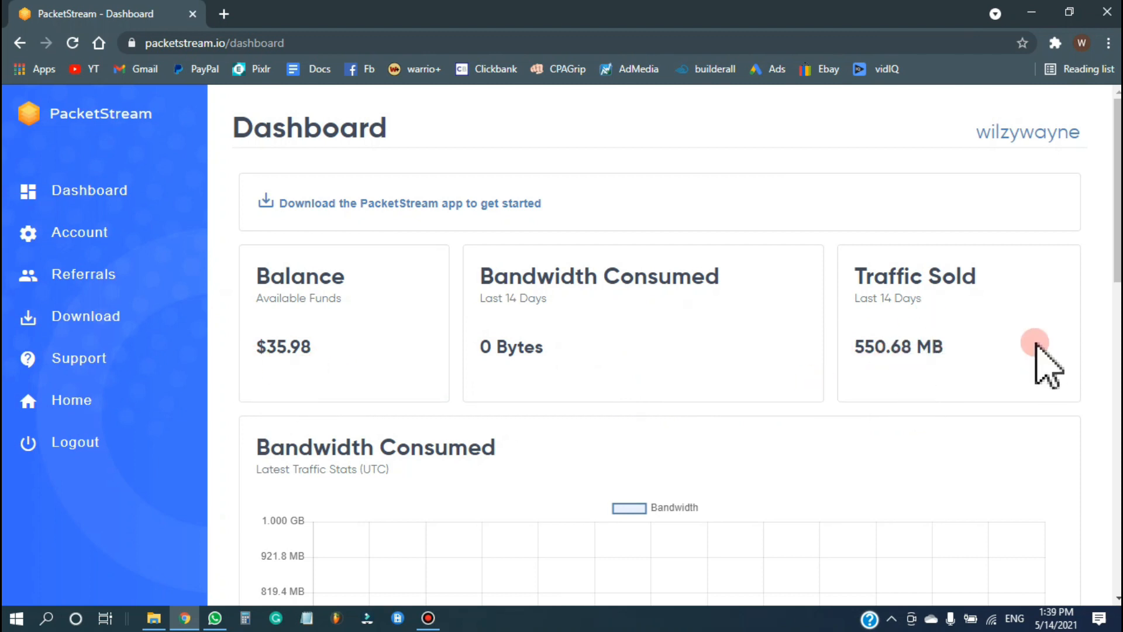
{"action": "mouse_move", "coordinate": [365, 387]}
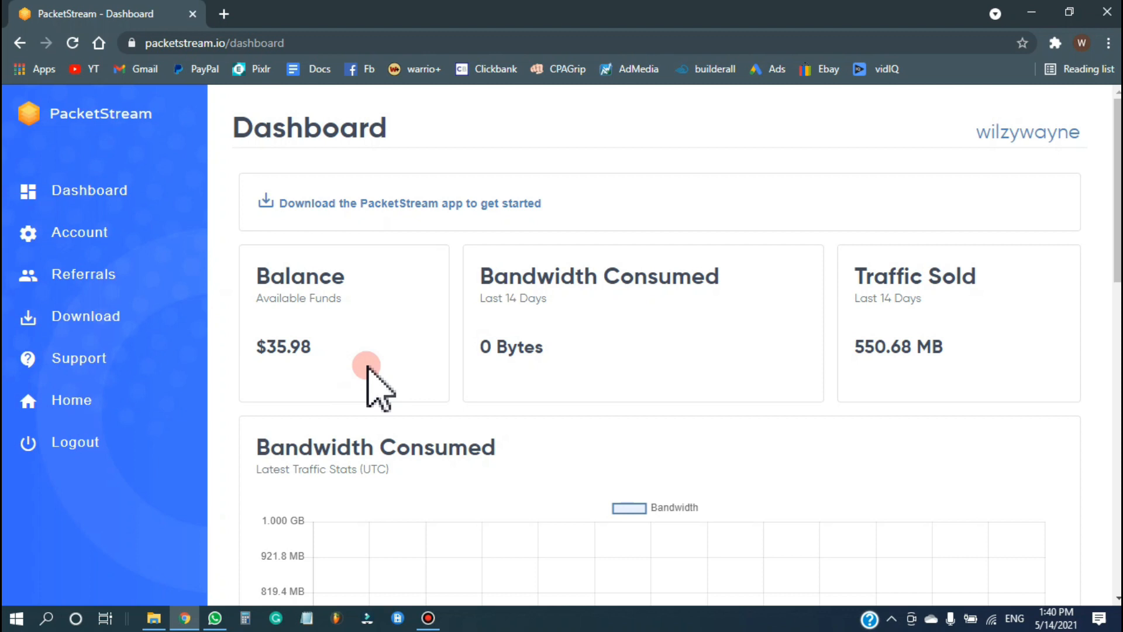
{"action": "mouse_move", "coordinate": [314, 391]}
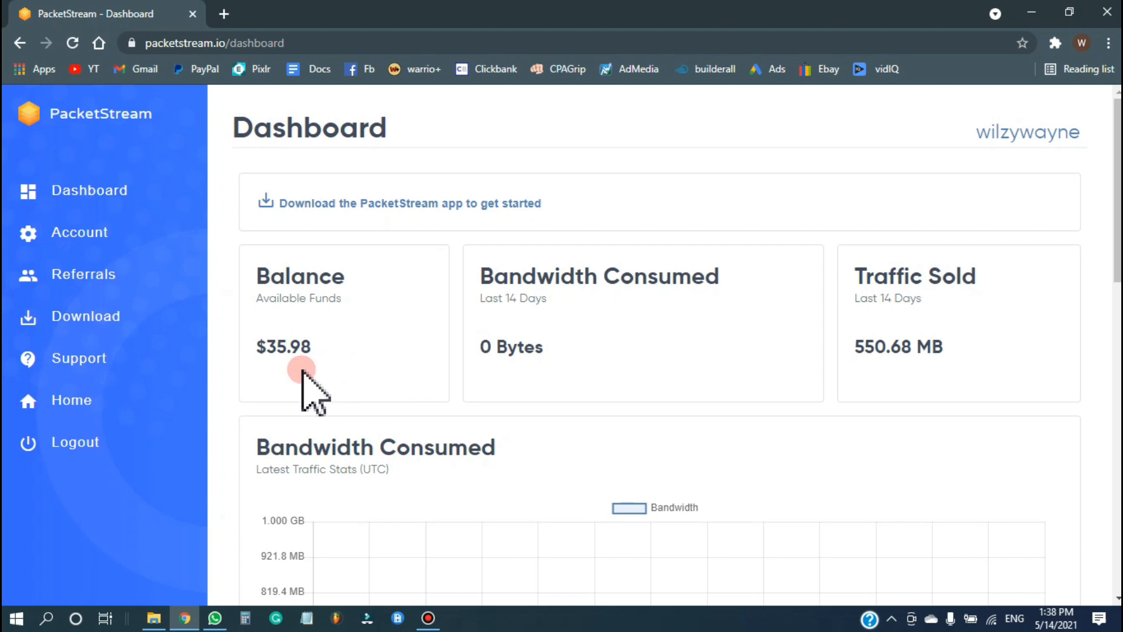